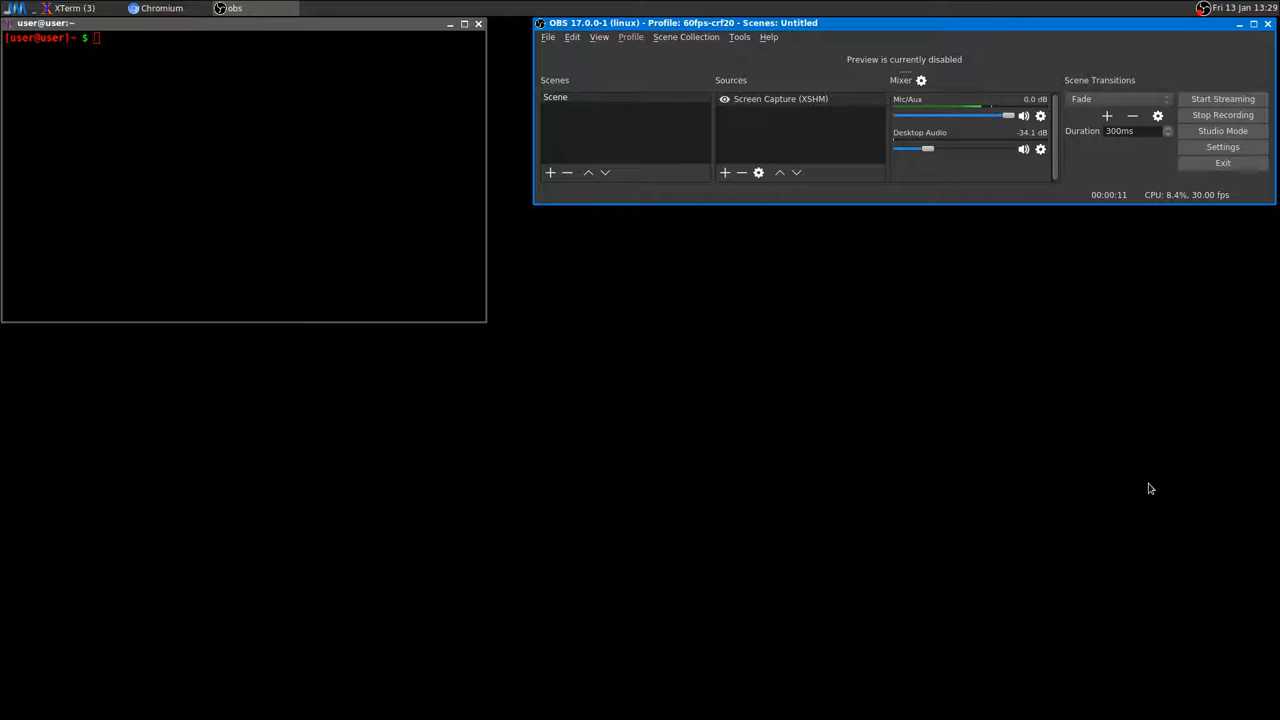
- Run the blender command in the XTerm terminal to start Blender 2.78
click(352, 210)
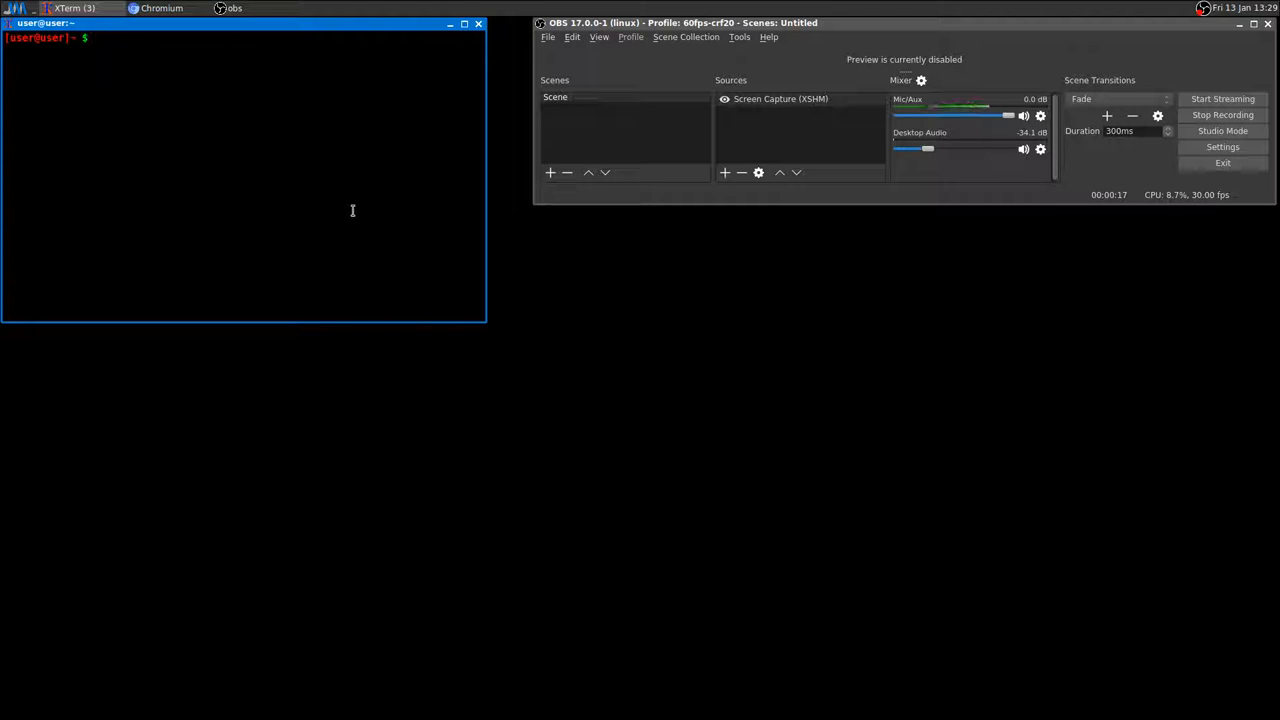
text(blender)
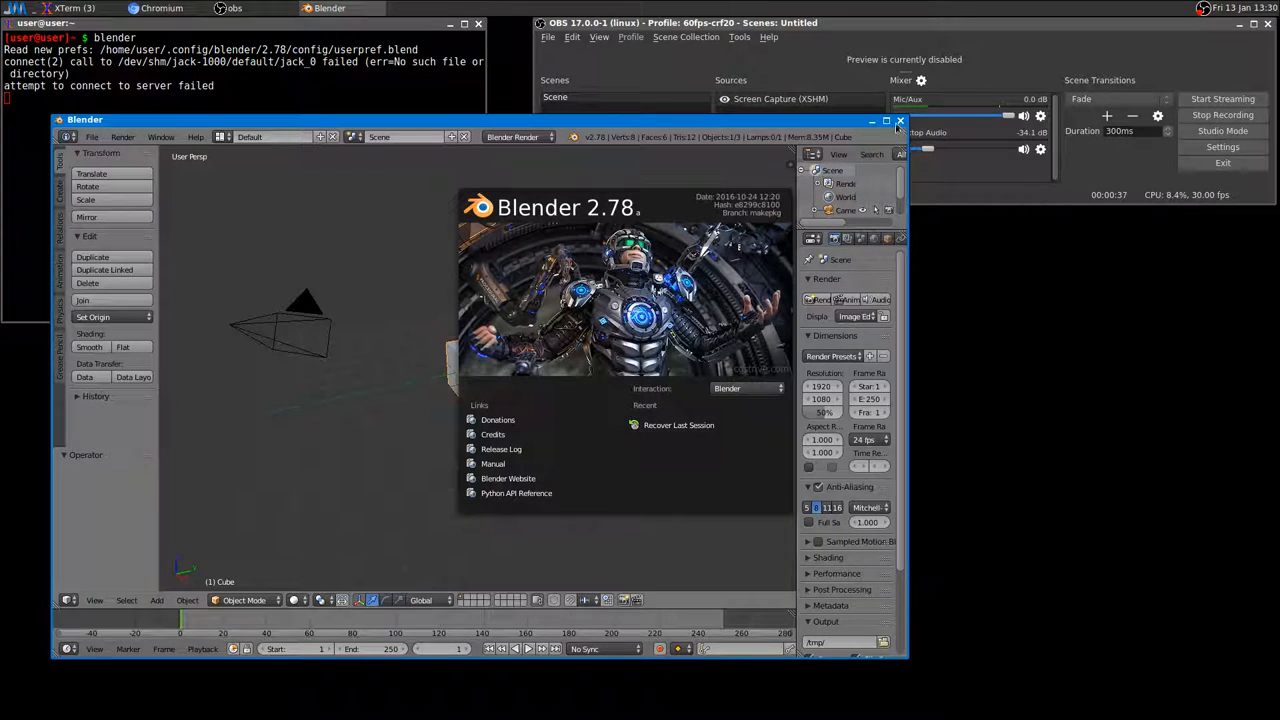
- Maximize the Blender window so the default scene fills the screen
click(886, 119)
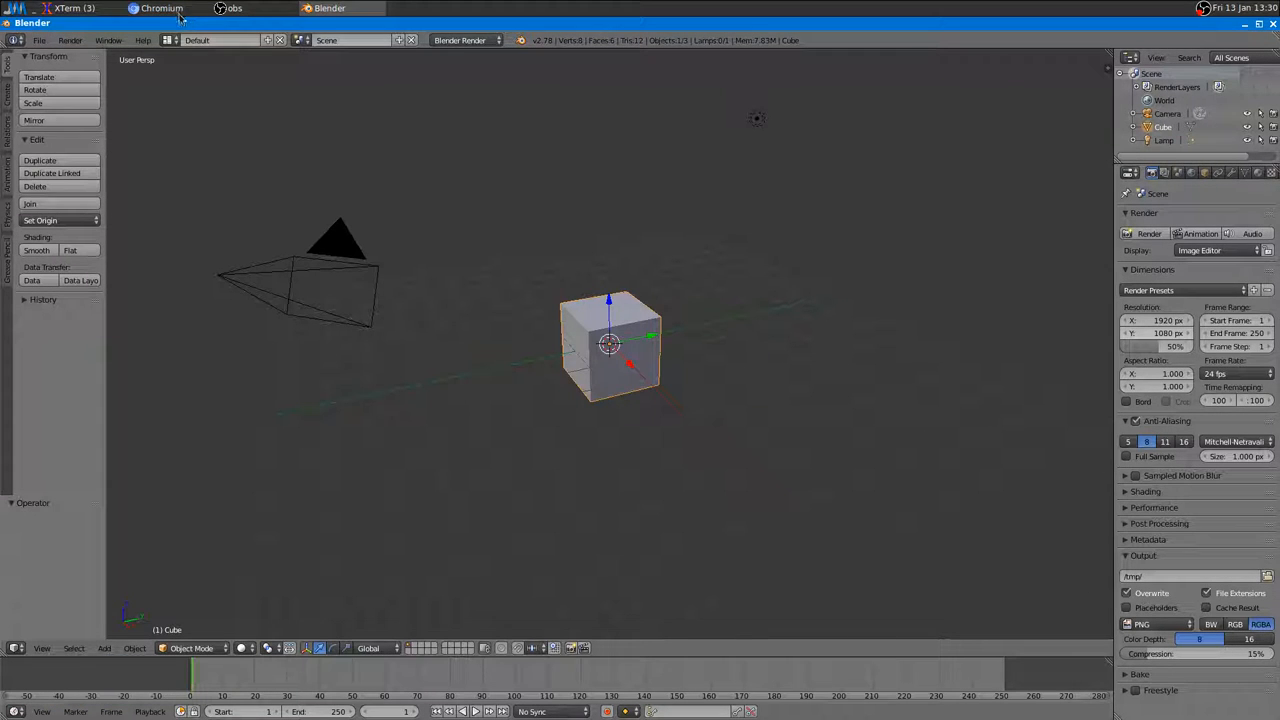
- Switch to Chromium to read the Arch Wiki Blender troubleshooting section
click(162, 8)
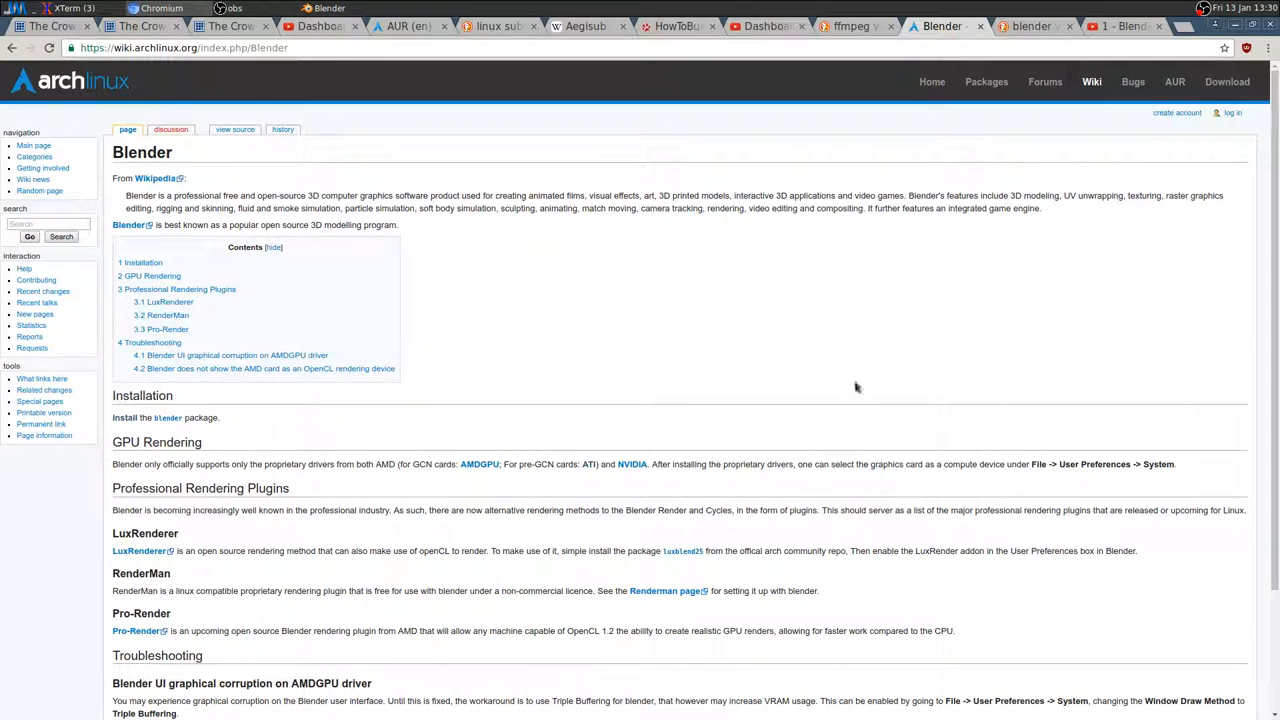
mouse_move(1170, 308)
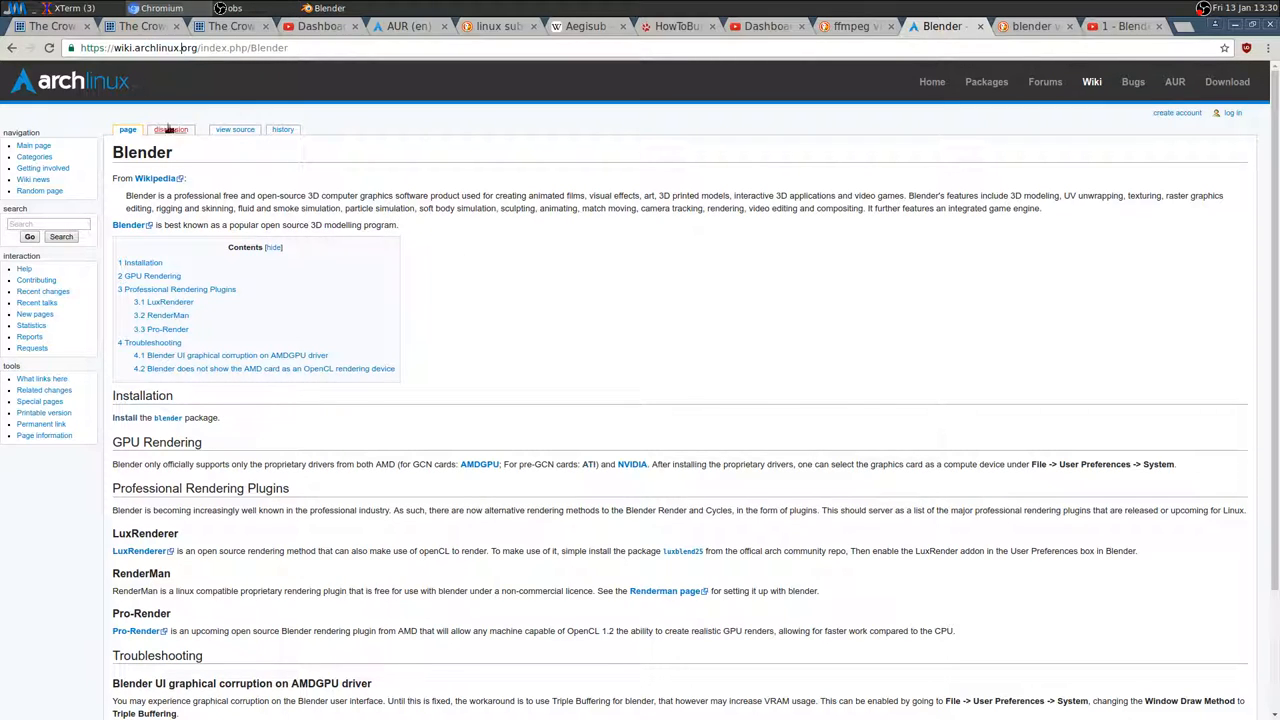
mouse_move(179, 86)
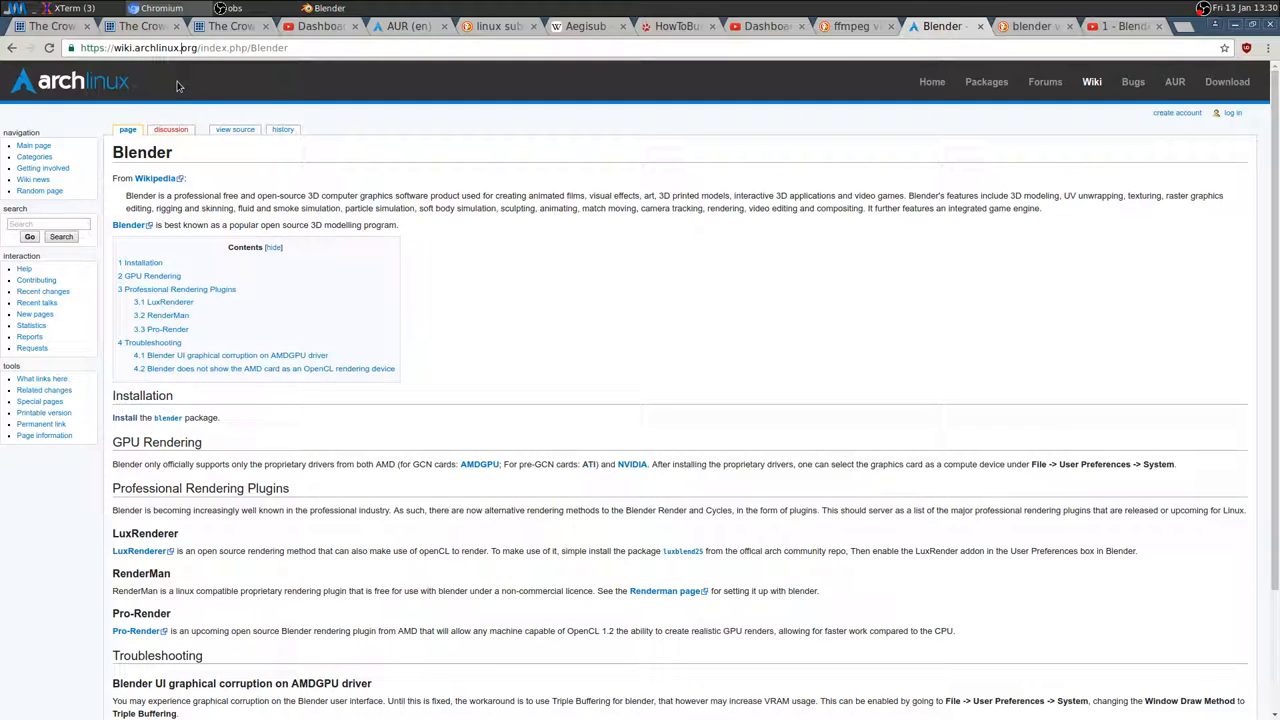
mouse_move(630, 267)
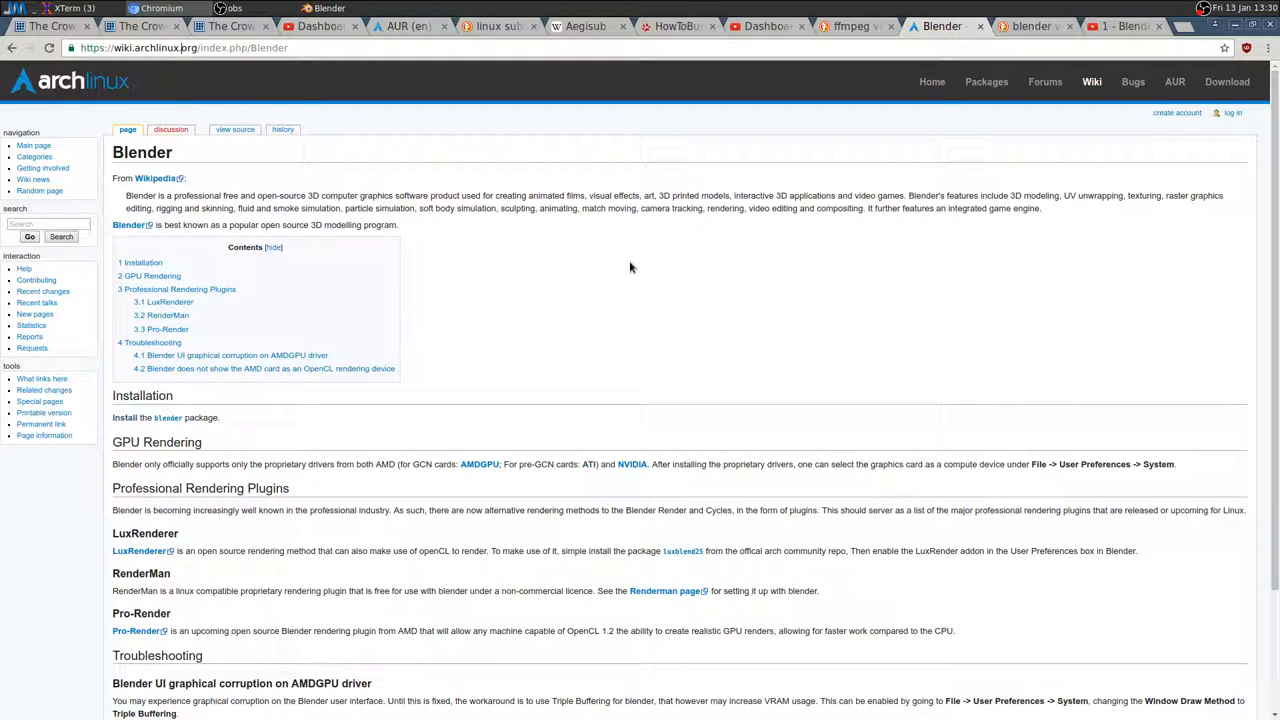
mouse_move(721, 322)
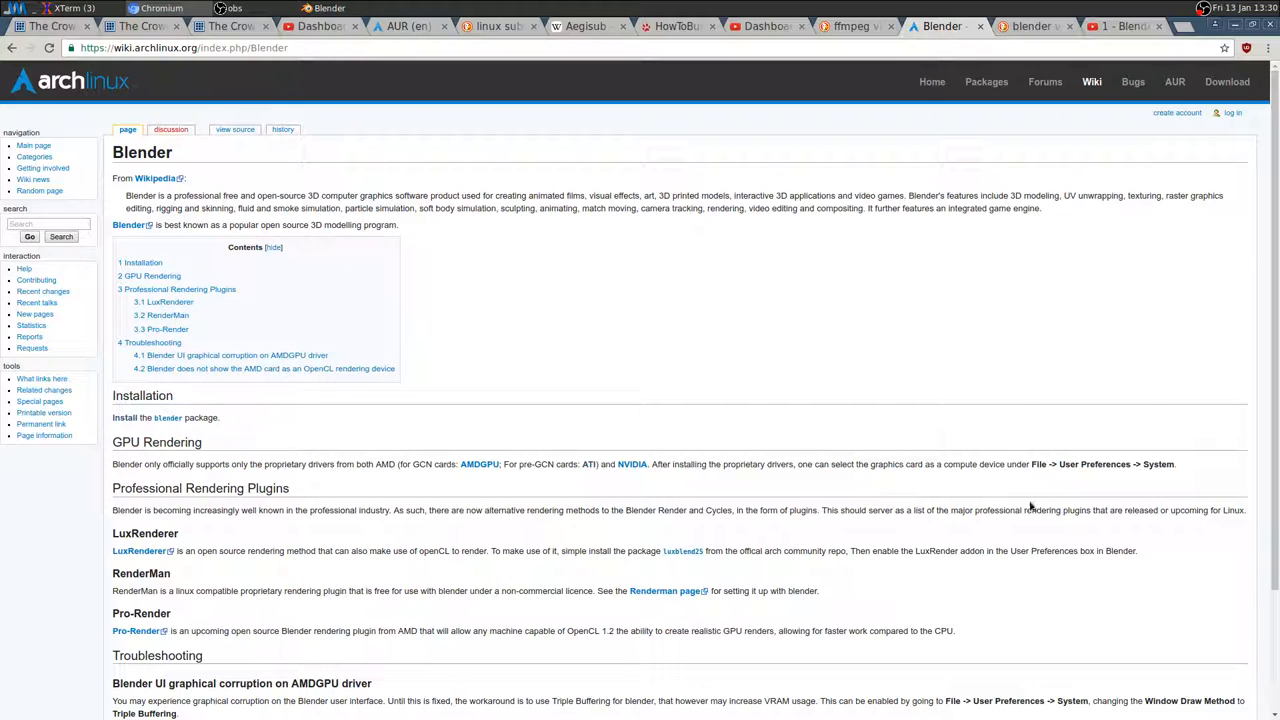
mouse_move(1035, 481)
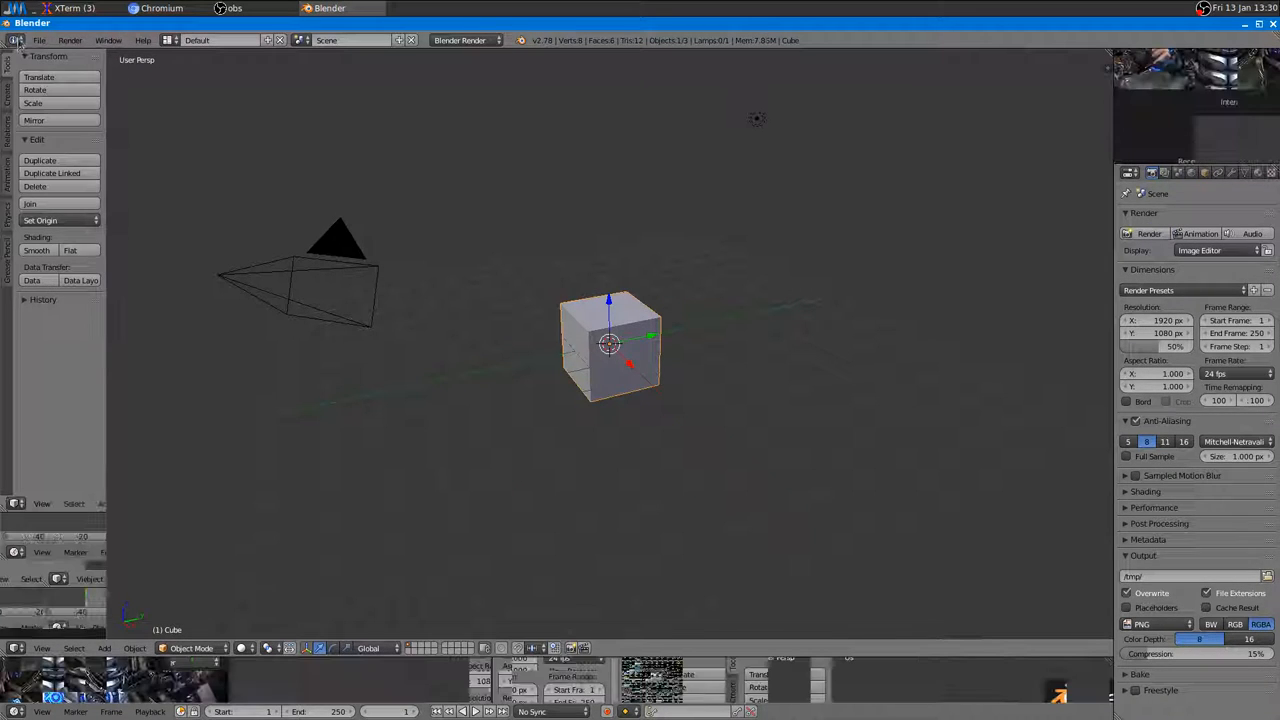
- Set Window Draw Method to Triple Buffer in User Preferences' System settings
click(39, 40)
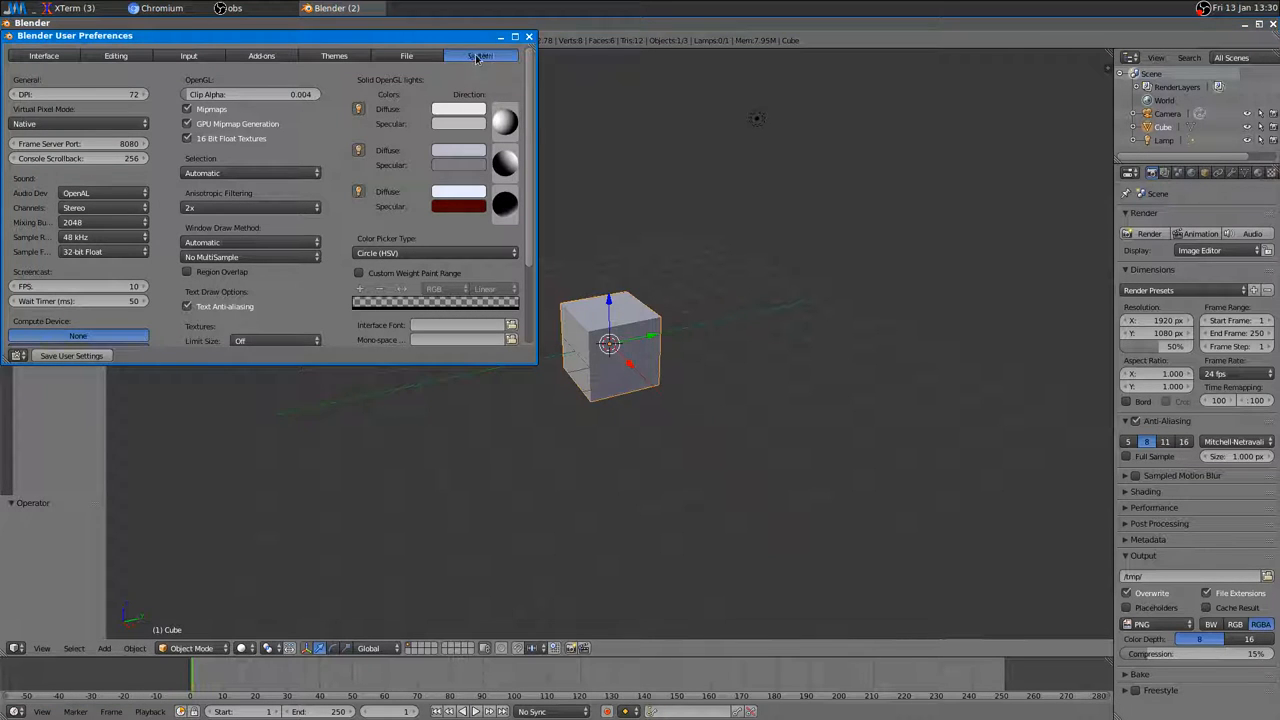
click(480, 55)
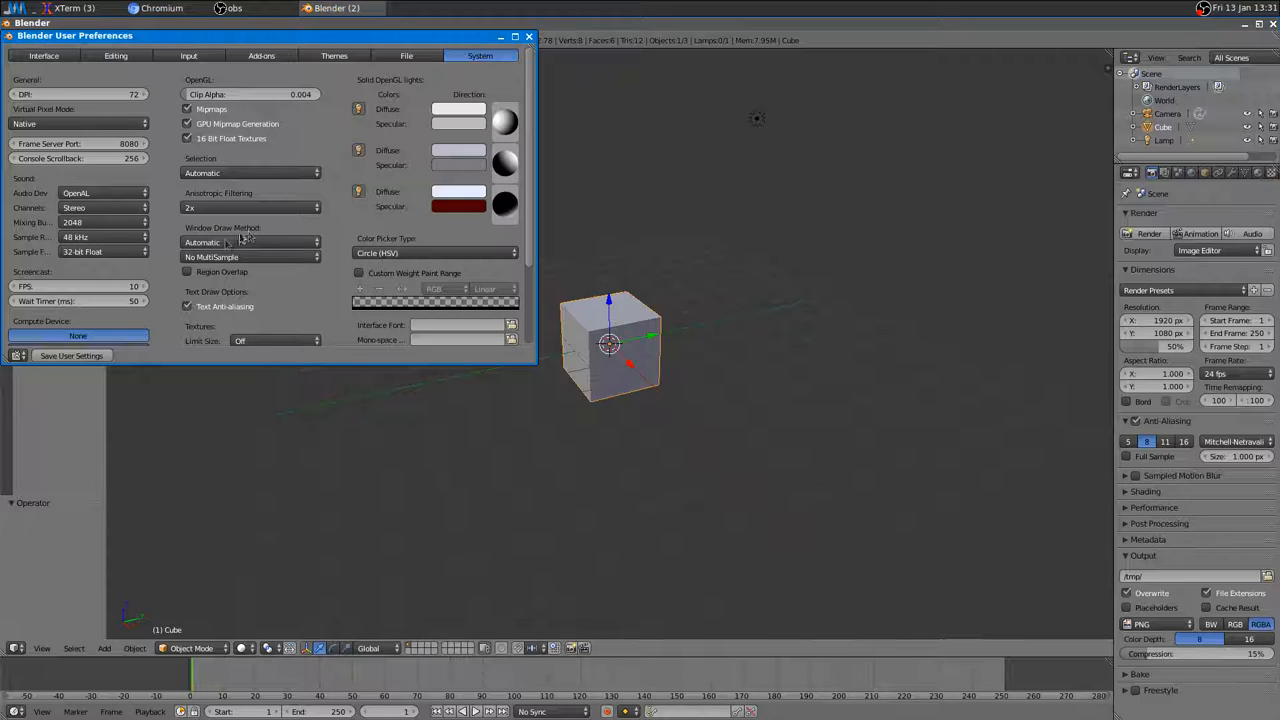
click(250, 242)
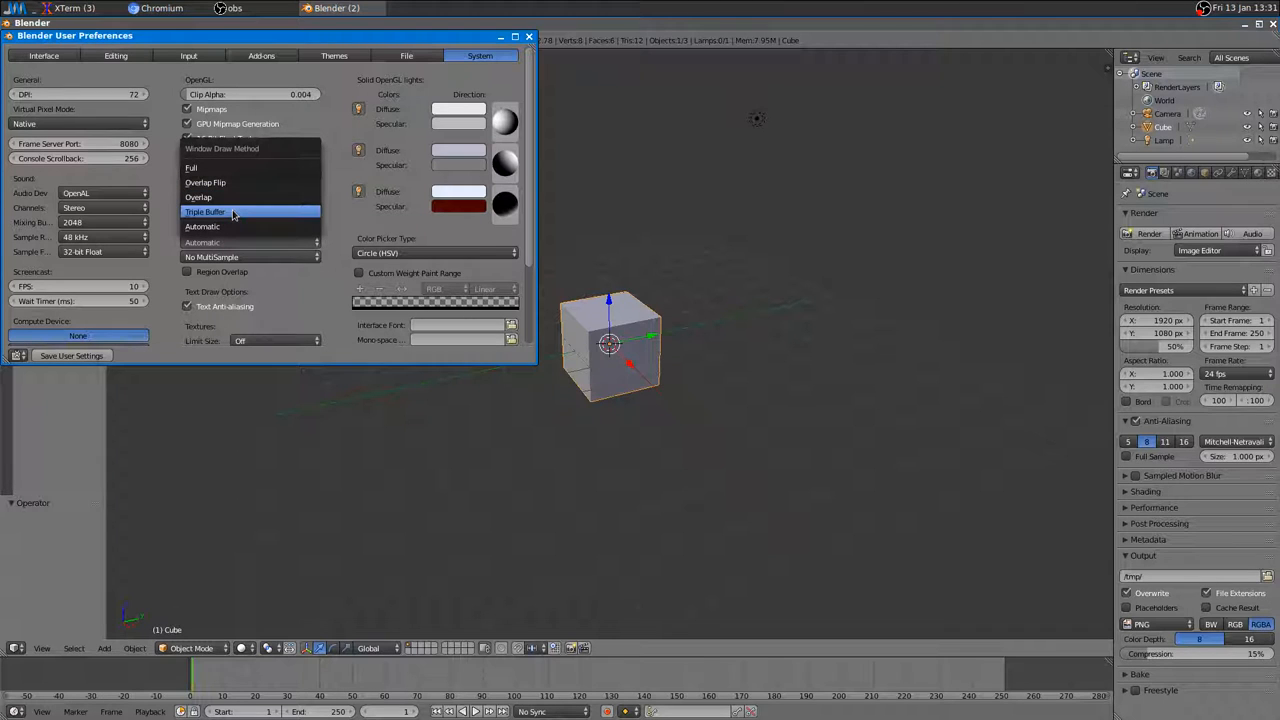
click(204, 211)
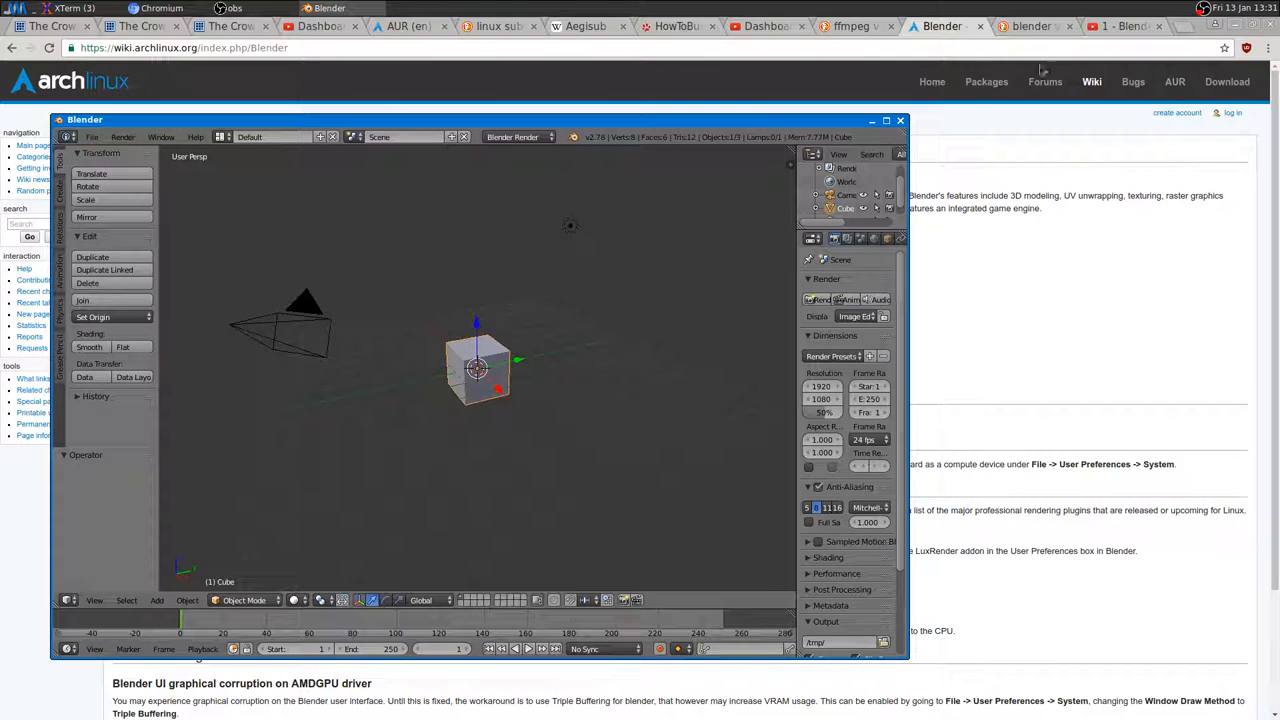
- Relaunch blender from the terminal and maximize its new window
click(899, 120)
text(bl)
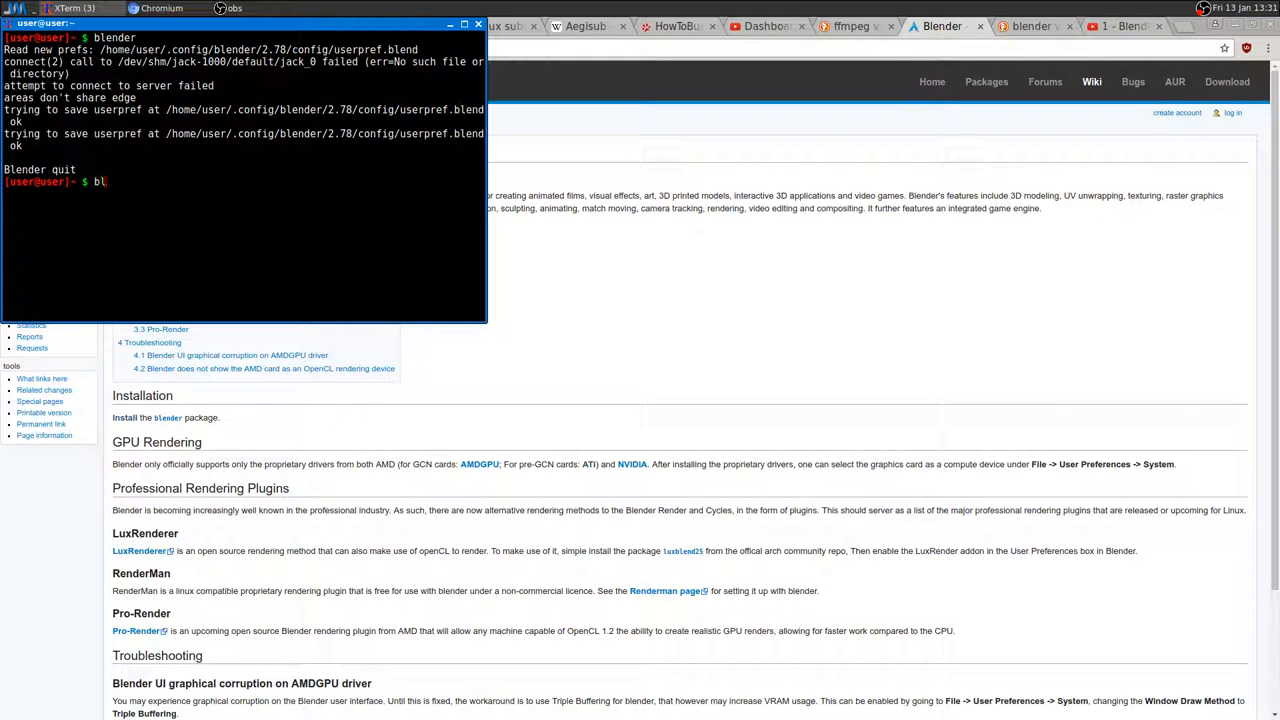
key(Return)
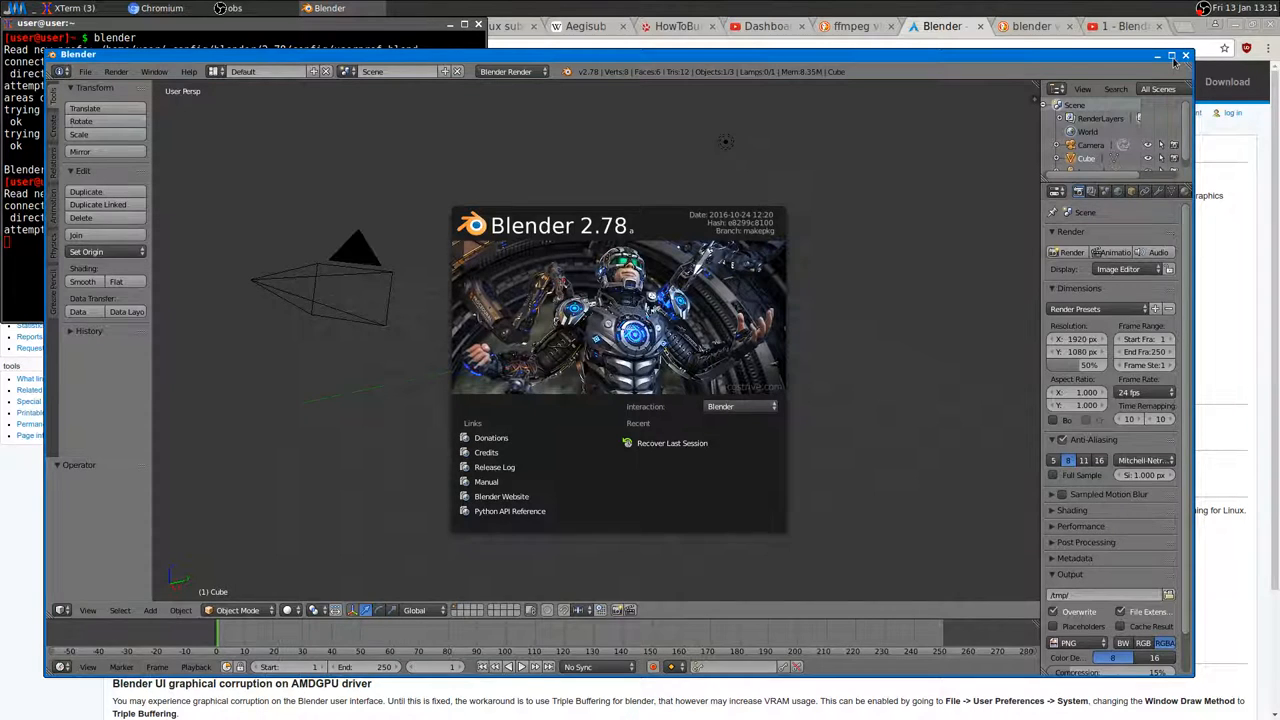
click(1173, 54)
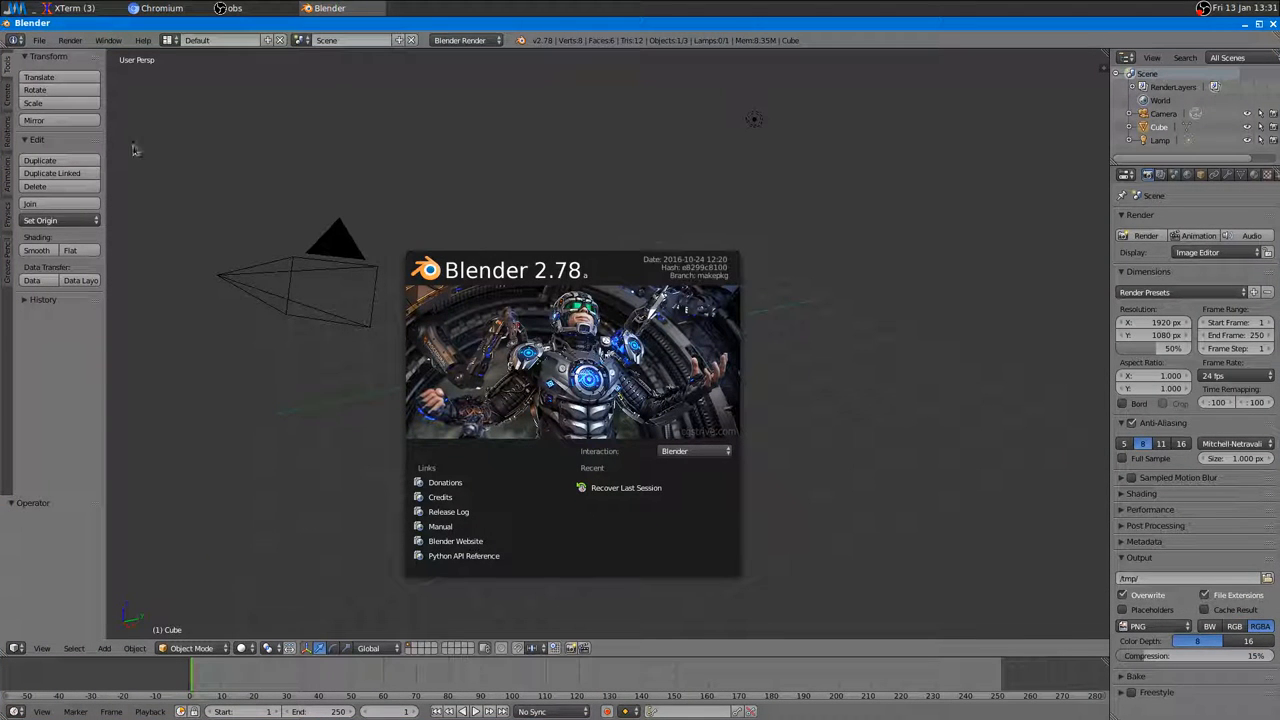
mouse_move(1033, 366)
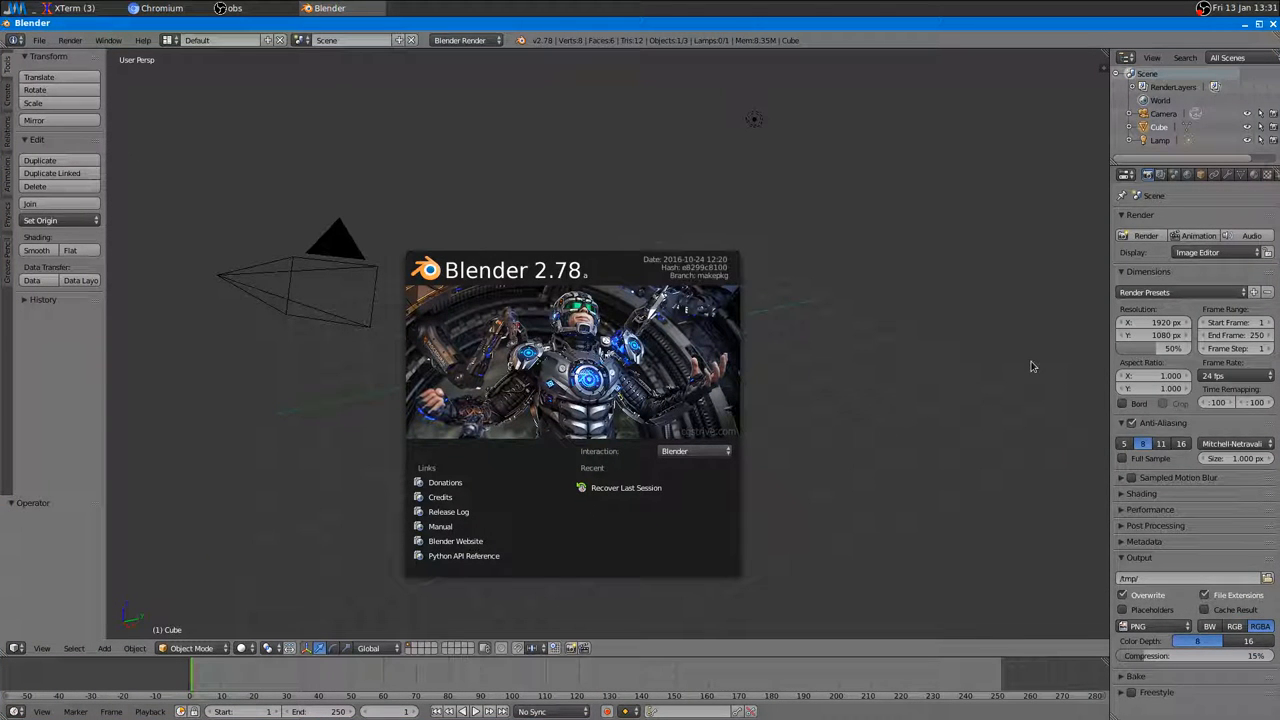